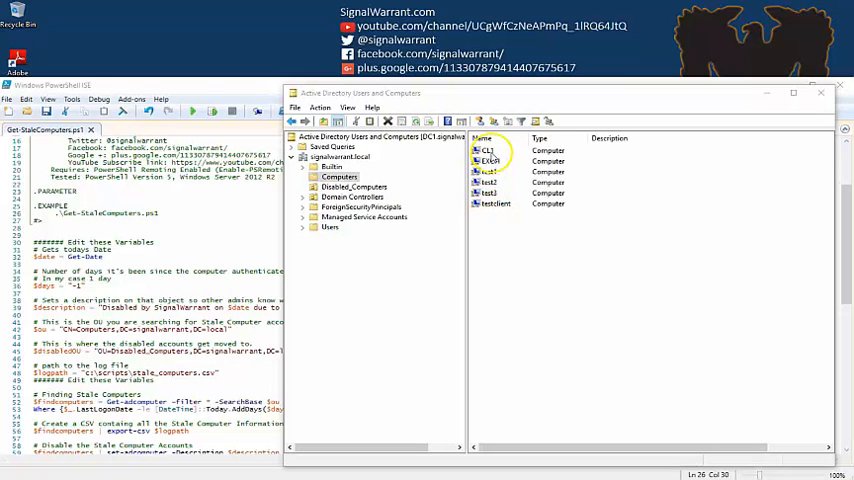
# - Review the Computers container accounts and confirm the Disabled_Computers OU is empty
pyautogui.click(488, 150)
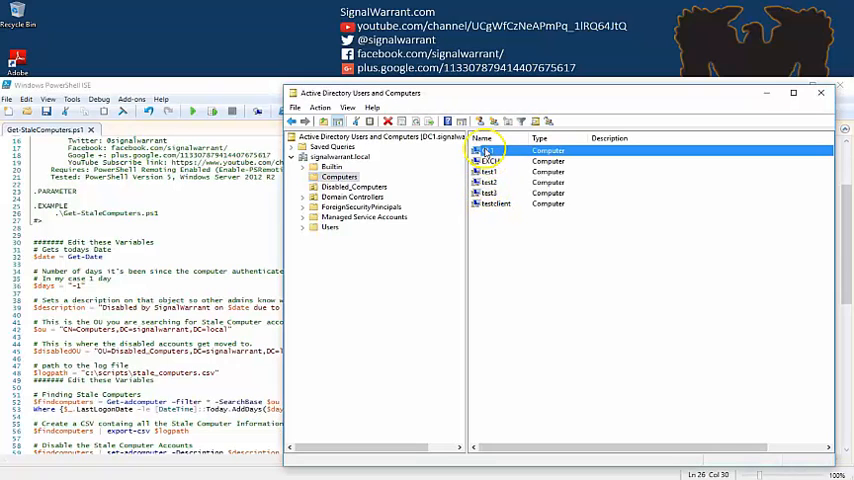
pyautogui.click(490, 160)
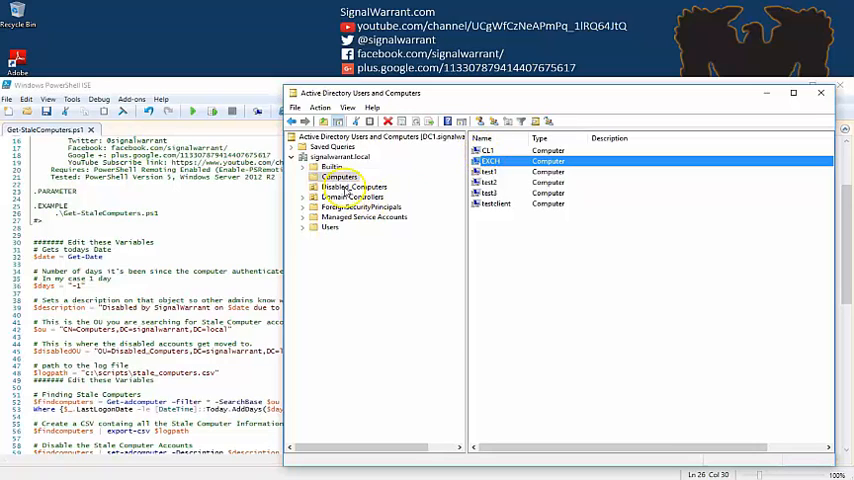
pyautogui.click(352, 188)
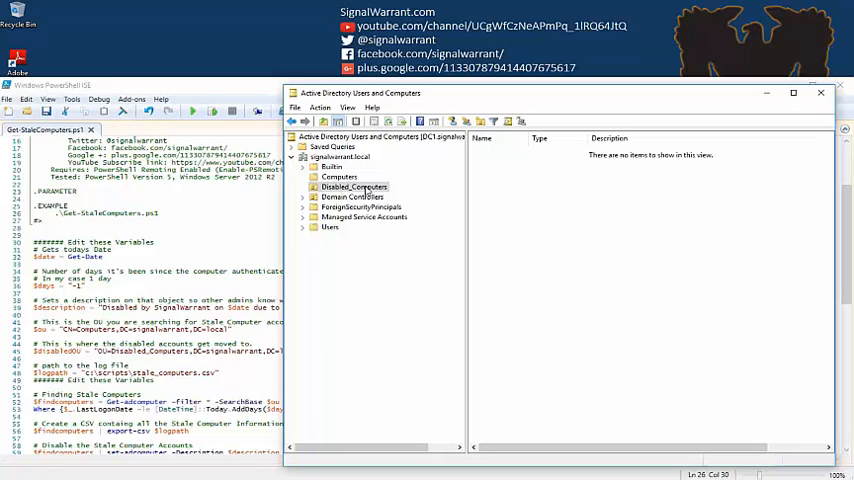
pyautogui.click(354, 188)
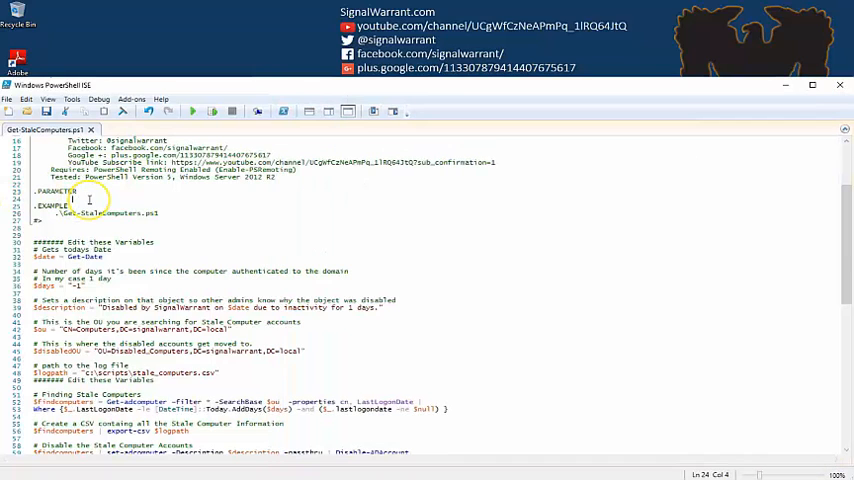
pyautogui.scroll(-3)
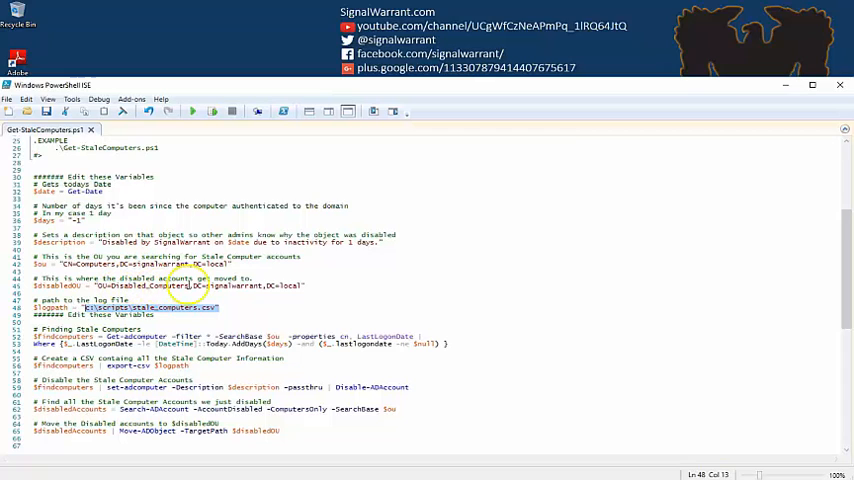
pyautogui.moveTo(204, 316)
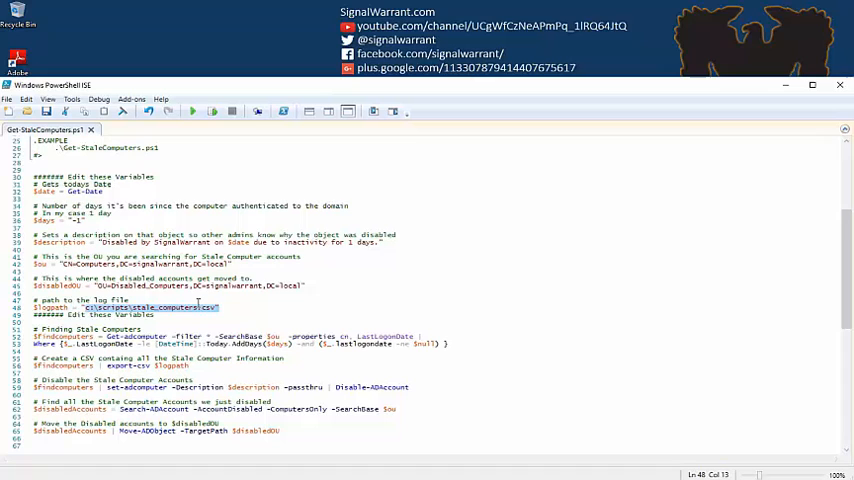
pyautogui.moveTo(240, 290)
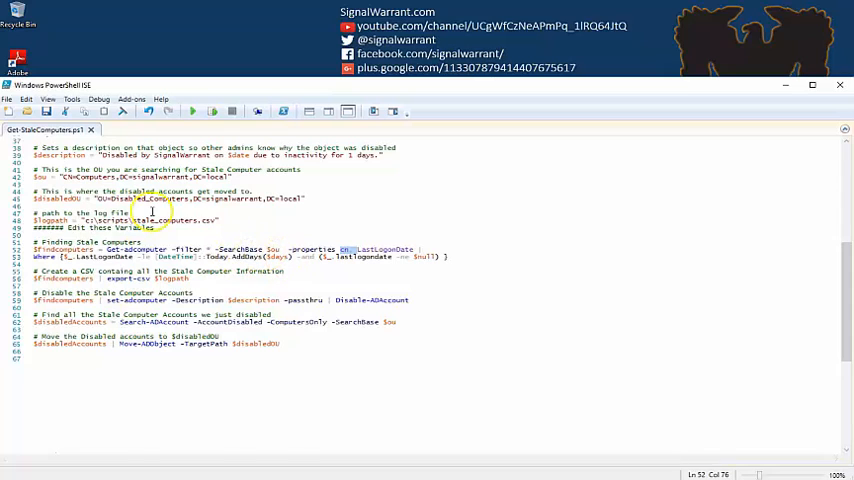
# - Run .\Get-StaleComputers.ps1 in the administrator PowerShell session to produce the stale_computers log
pyautogui.scroll(3)
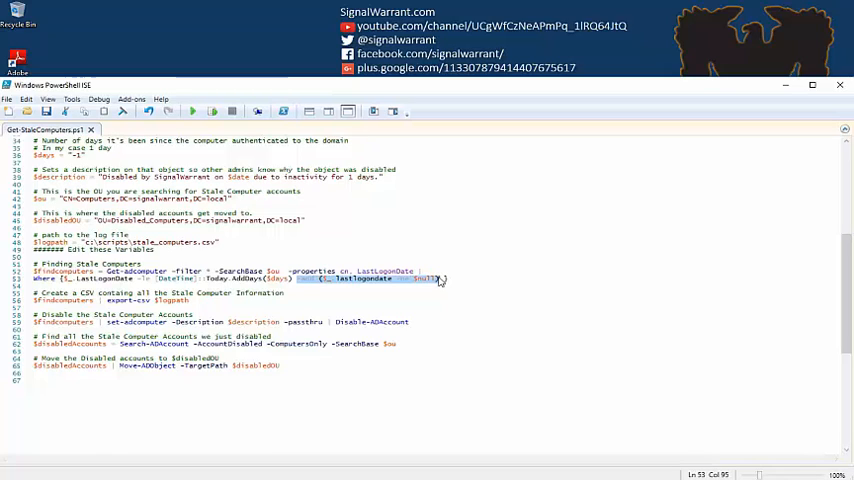
pyautogui.moveTo(432, 264)
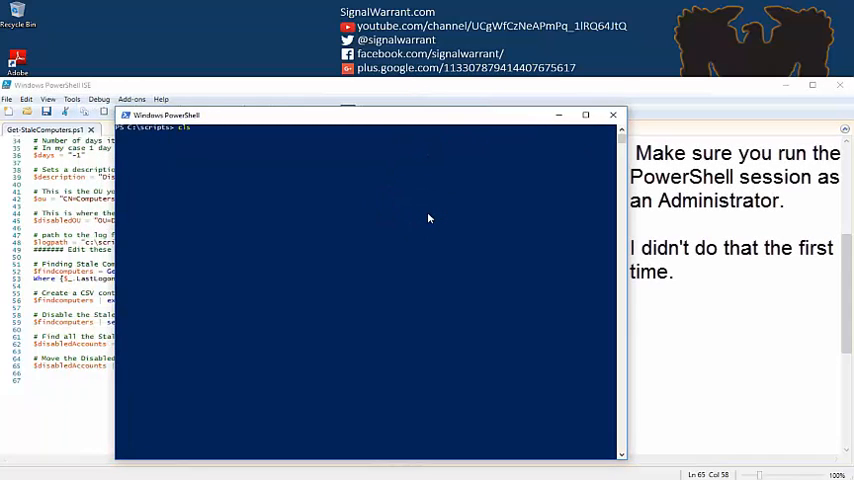
pyautogui.write('.\\Get-StaleComputers.ps1')
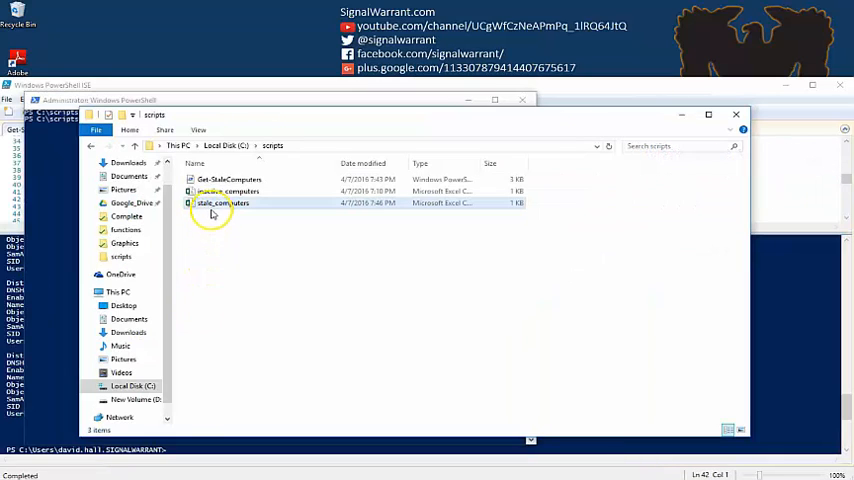
# - View stale_computers.csv in Excel, listing CL1 and EXCH with their last logon dates
pyautogui.doubleClick(222, 204)
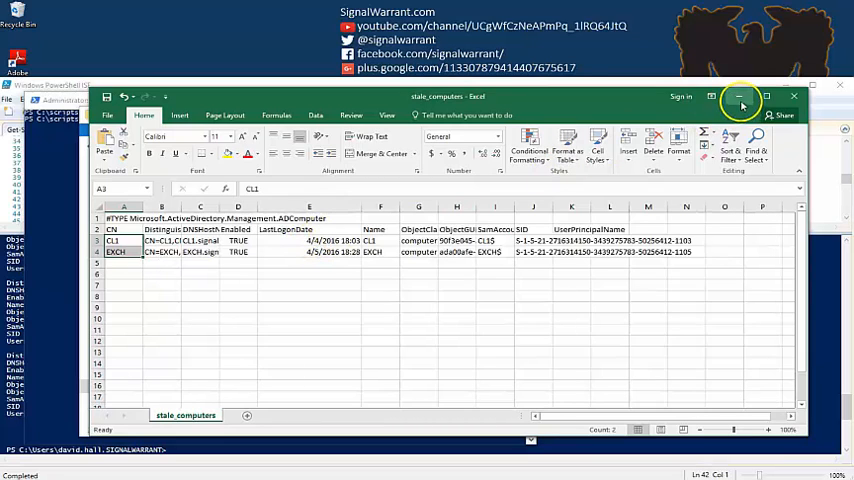
# - Close the log and refresh Disabled_Computers to show CL1 and EXCH moved with inactivity descriptions
pyautogui.click(740, 96)
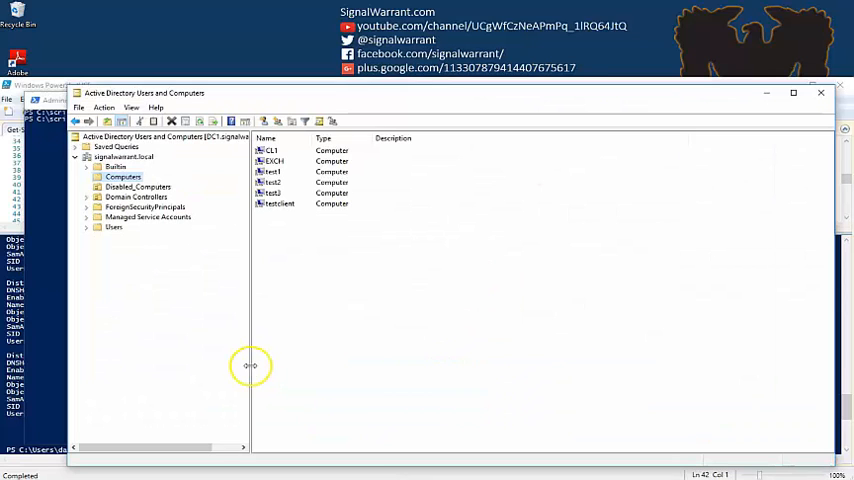
pyautogui.moveTo(216, 176)
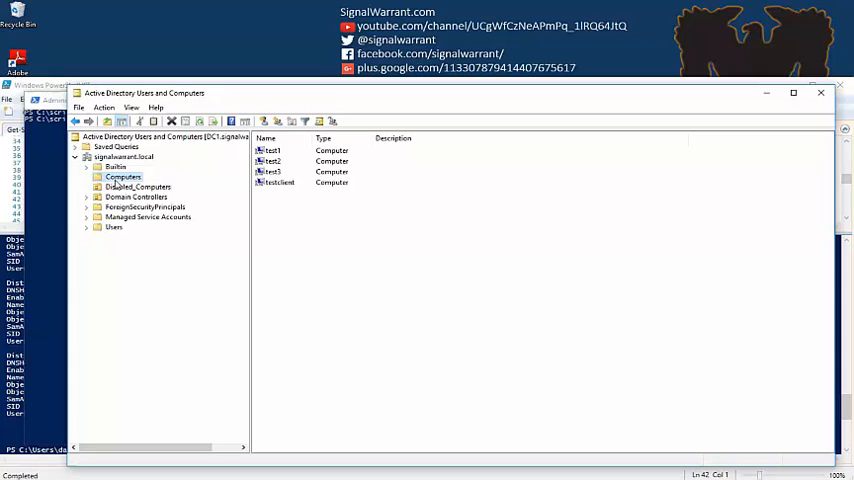
pyautogui.click(136, 188)
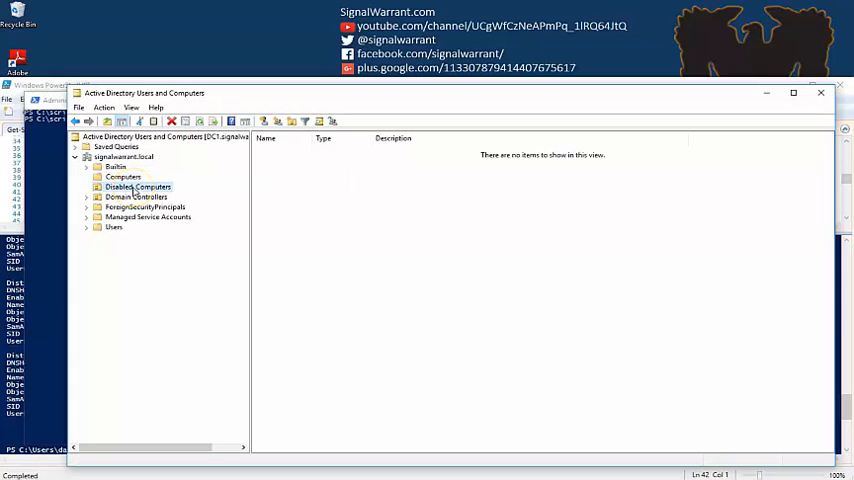
pyautogui.click(138, 188)
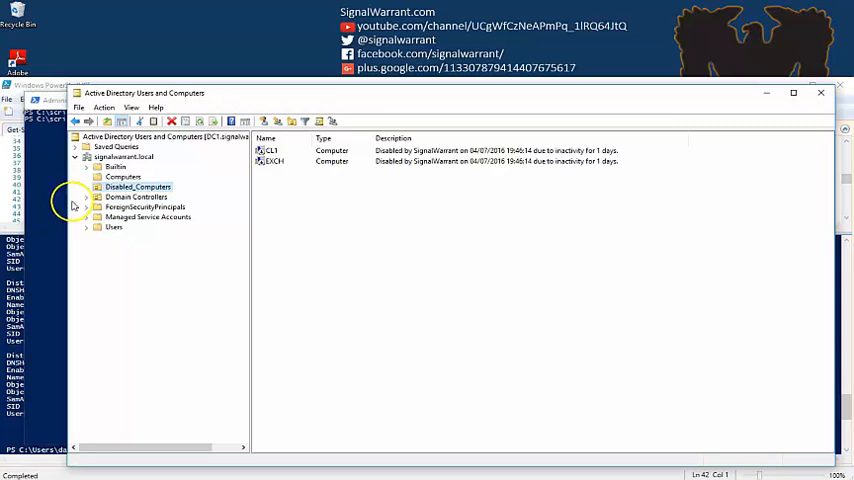
pyautogui.moveTo(52, 200)
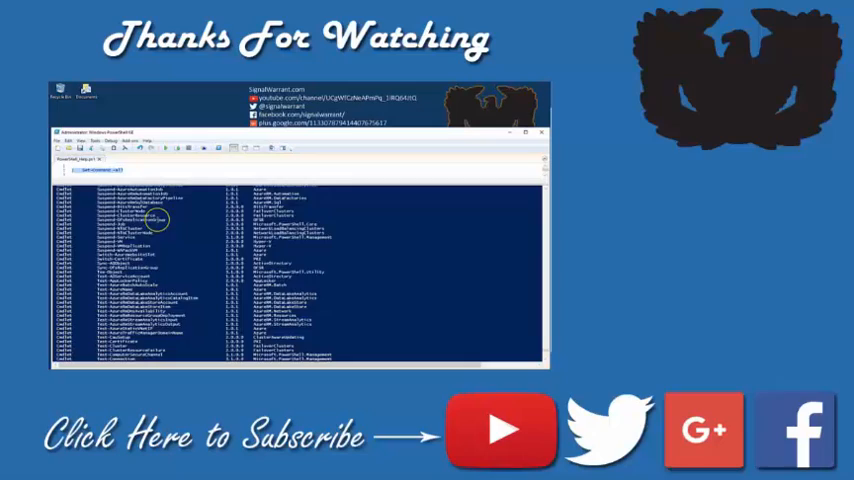
pyautogui.scroll(-3)
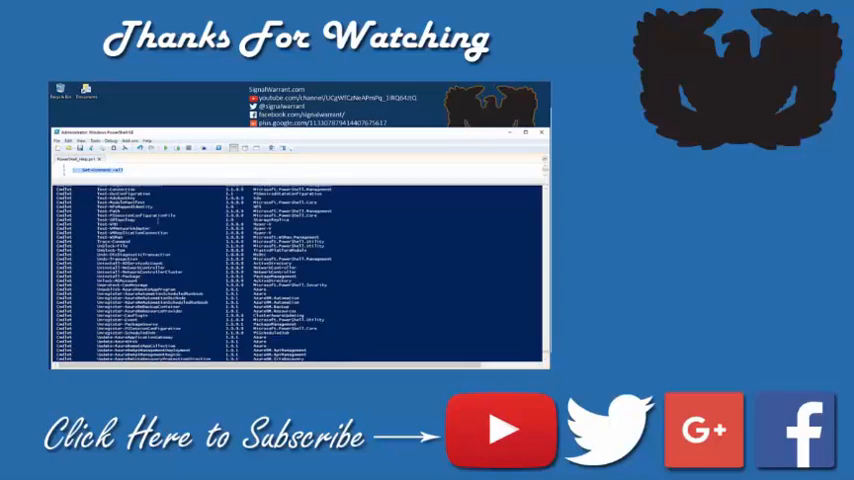